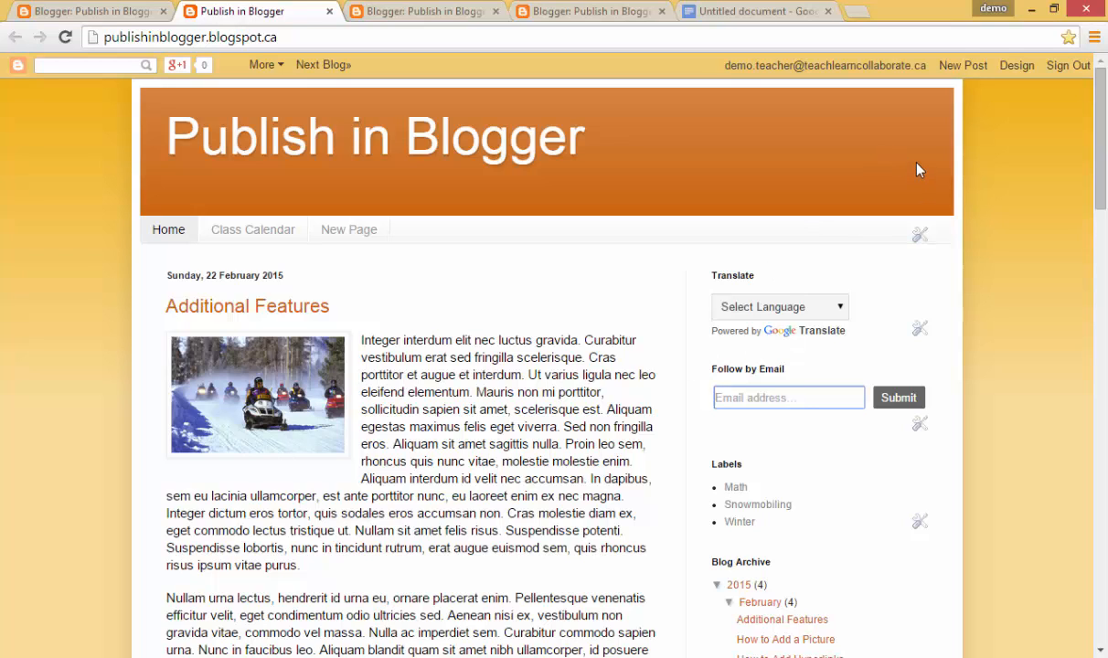
mouse_move(932, 163)
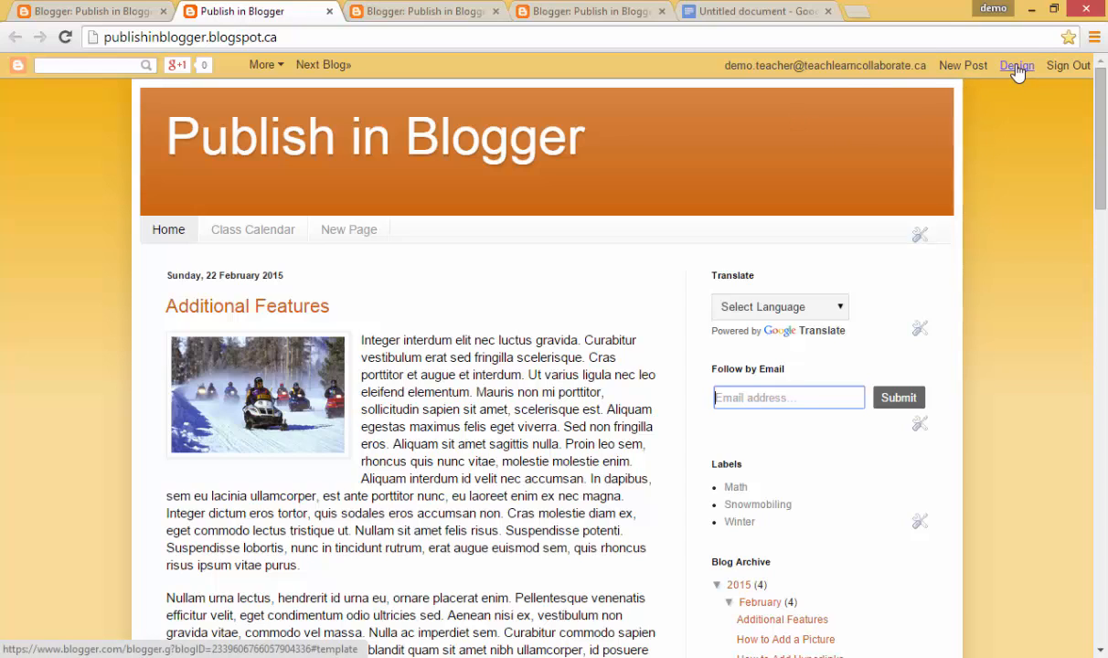
Open the blog's Design dashboard and go to its Layout page
click(1017, 65)
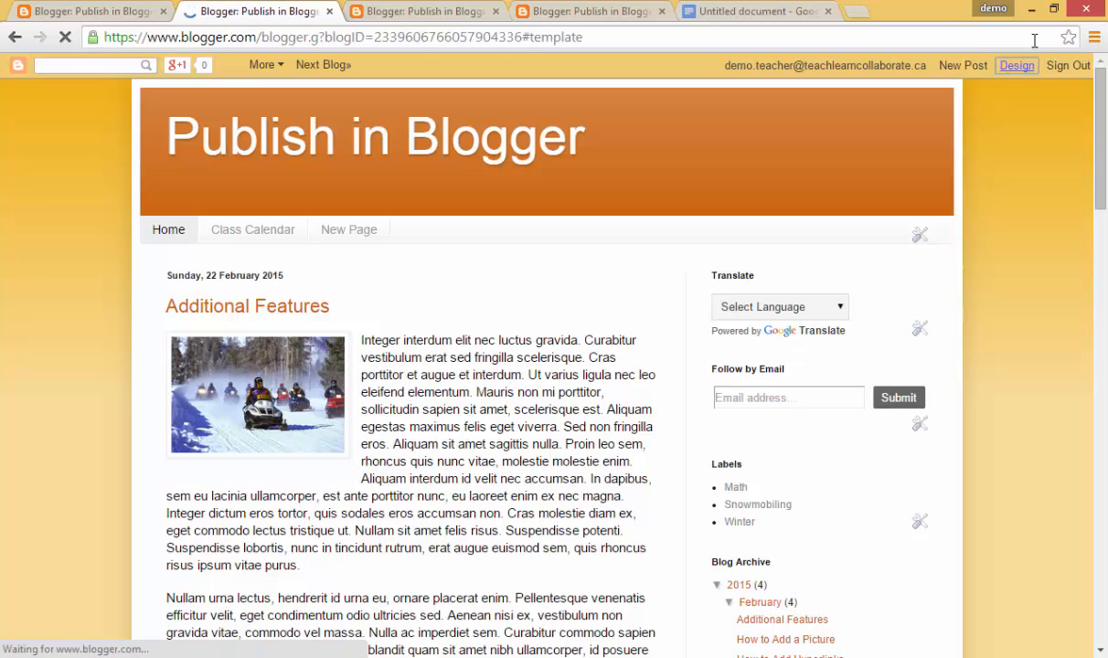
click(1017, 65)
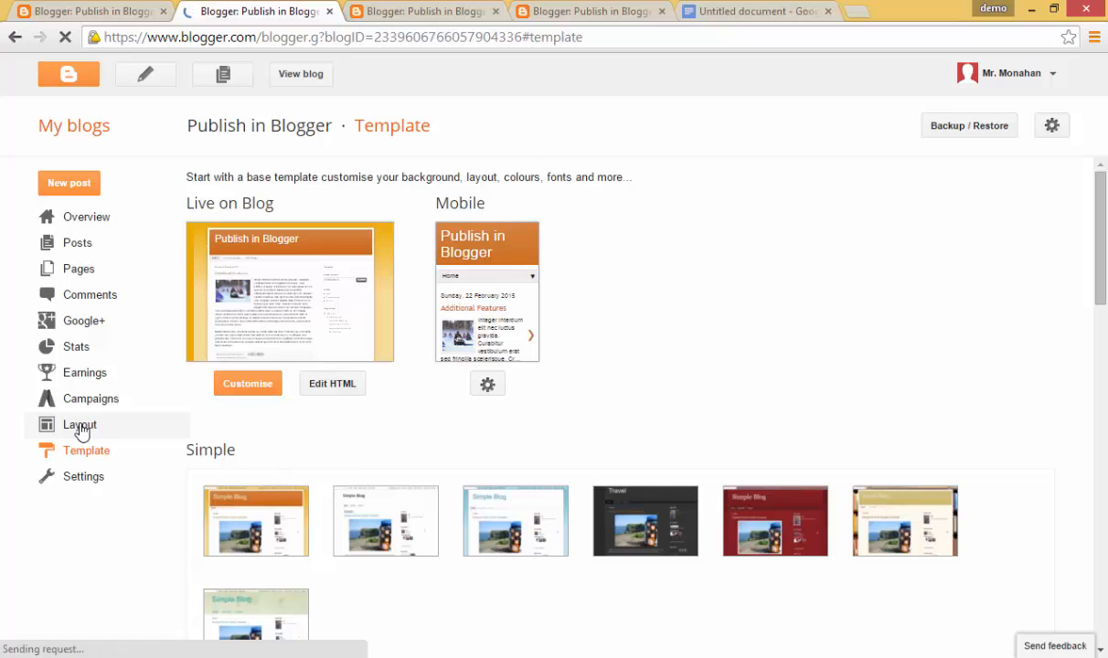
click(79, 424)
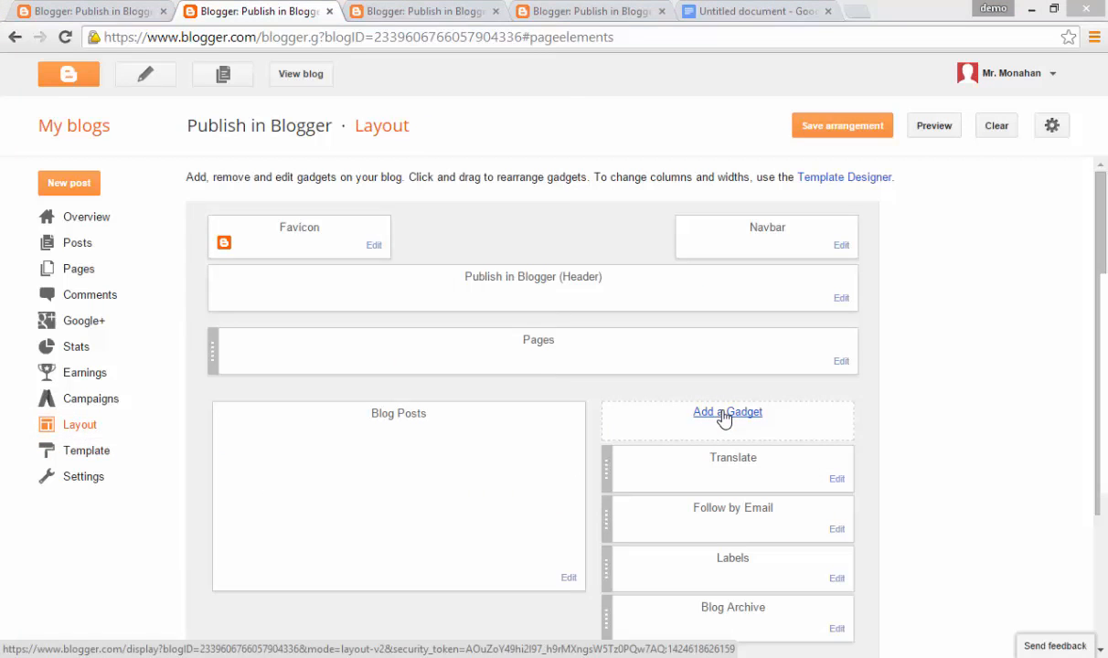
Open Add a Gadget and scroll the Basics list down to Link List
click(727, 412)
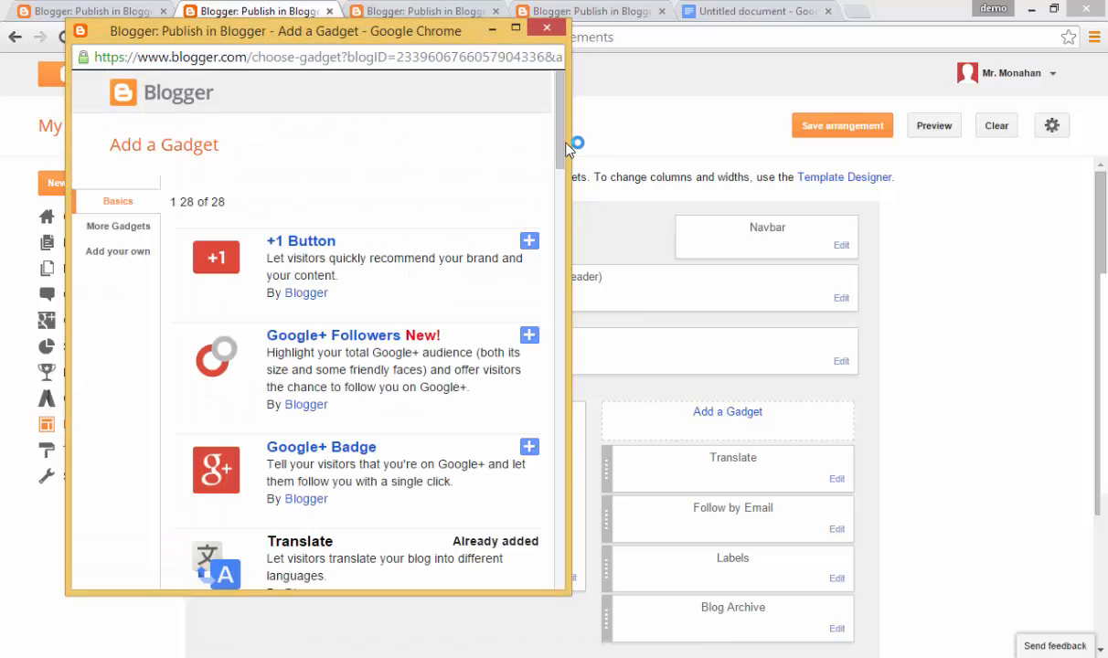
scroll(down, 3)
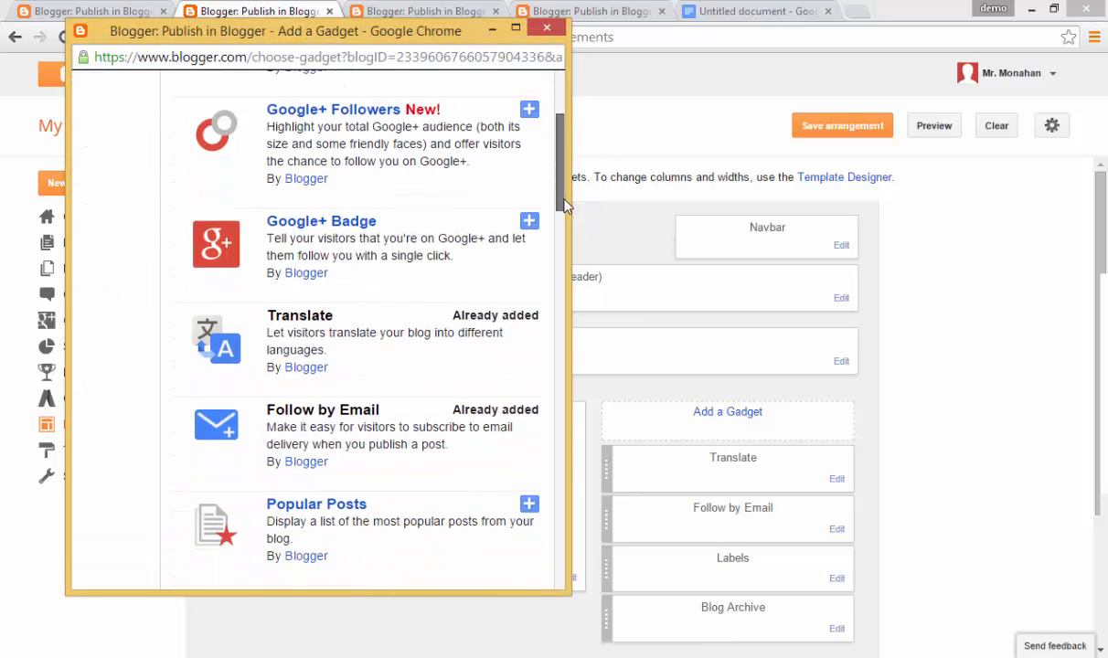
scroll(down, 3)
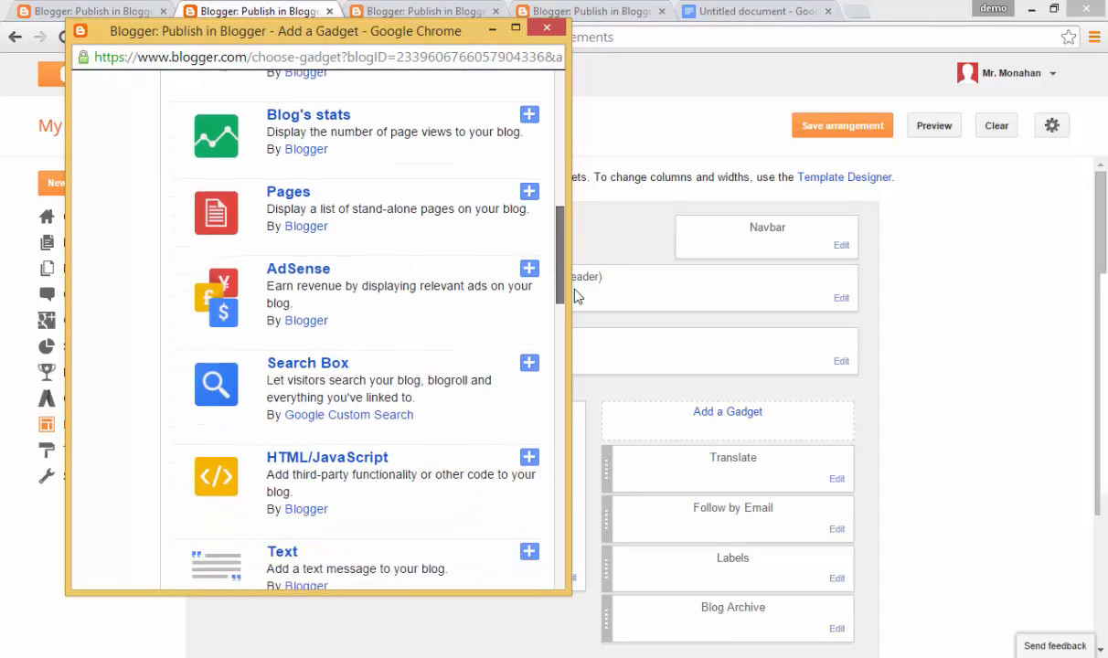
scroll(down, 3)
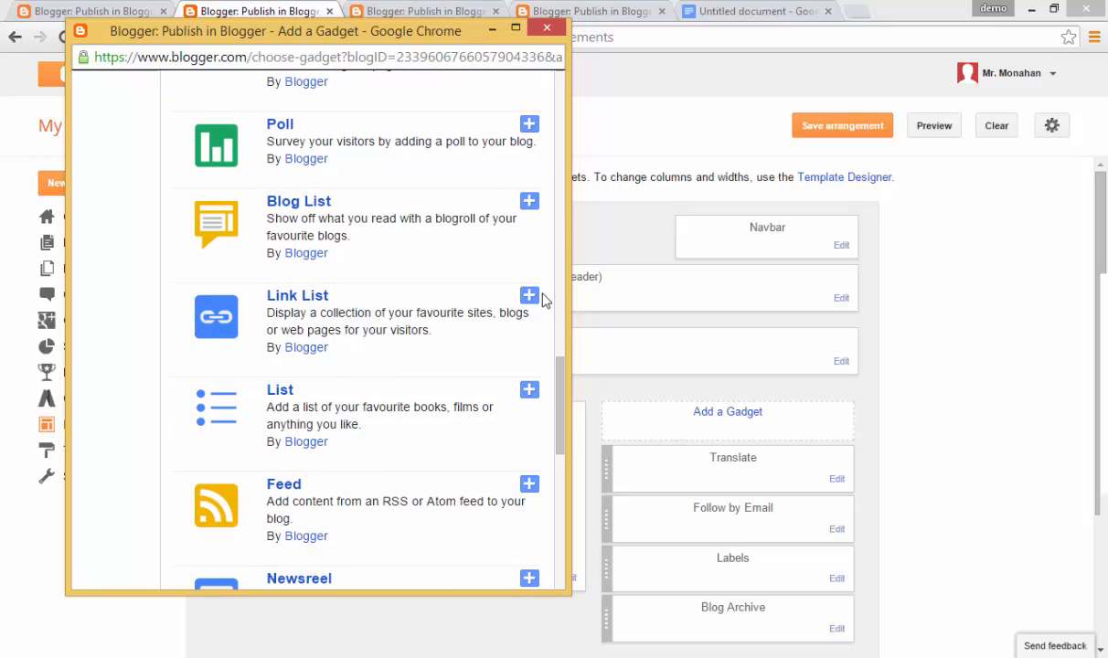
Add a Link List gadget titled 'Class Links', sorted alphabetically
click(528, 296)
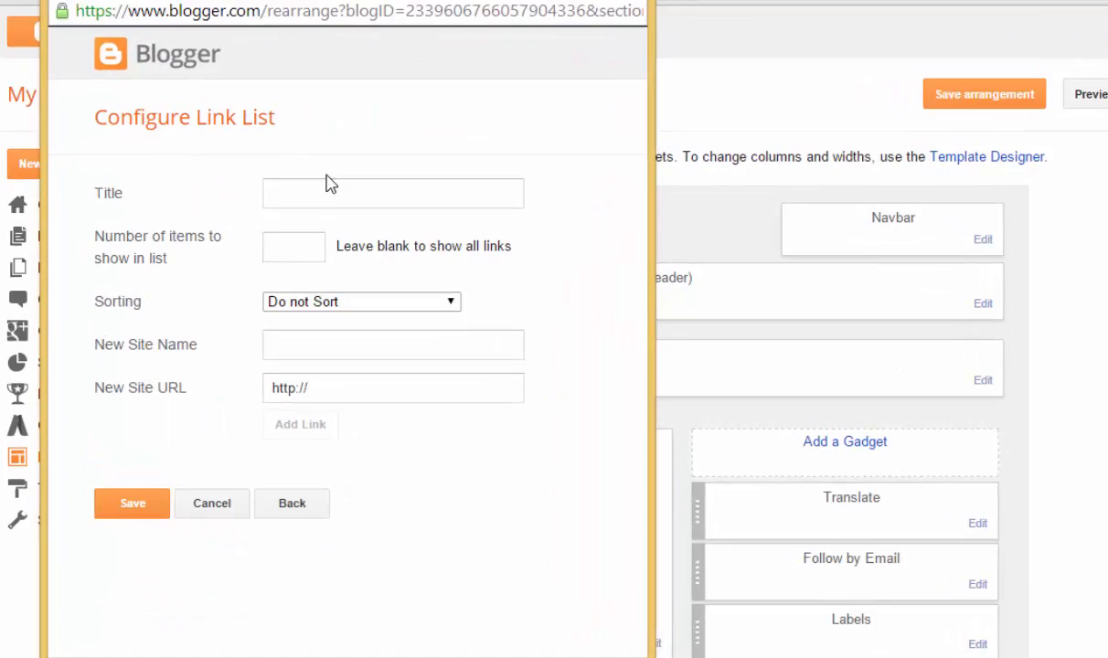
text(C)
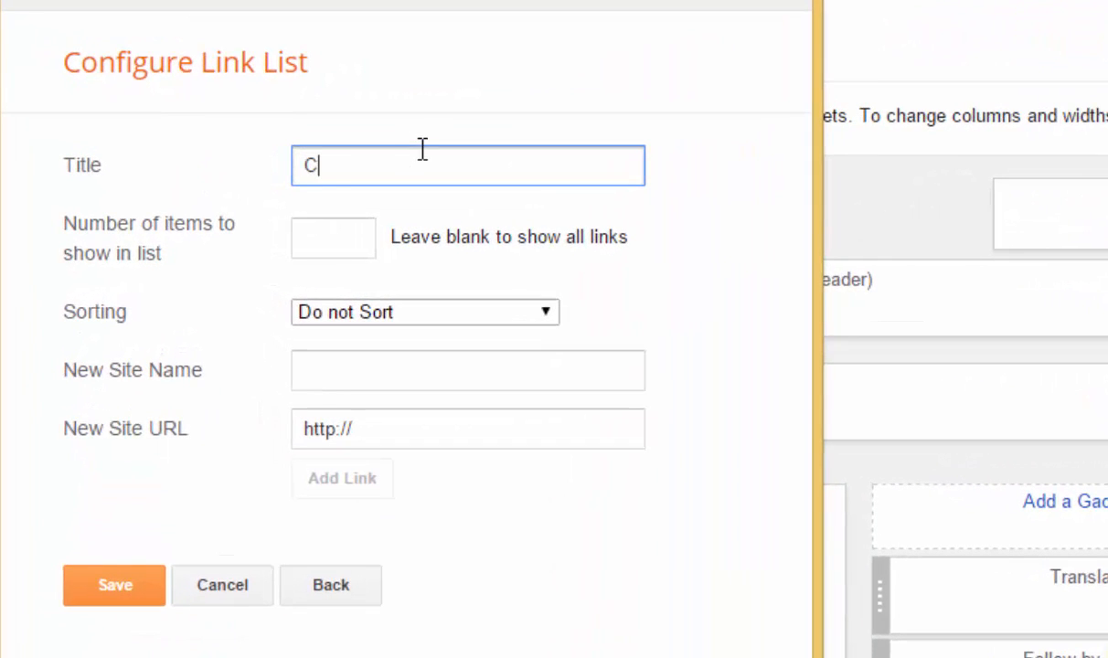
text(lass Links)
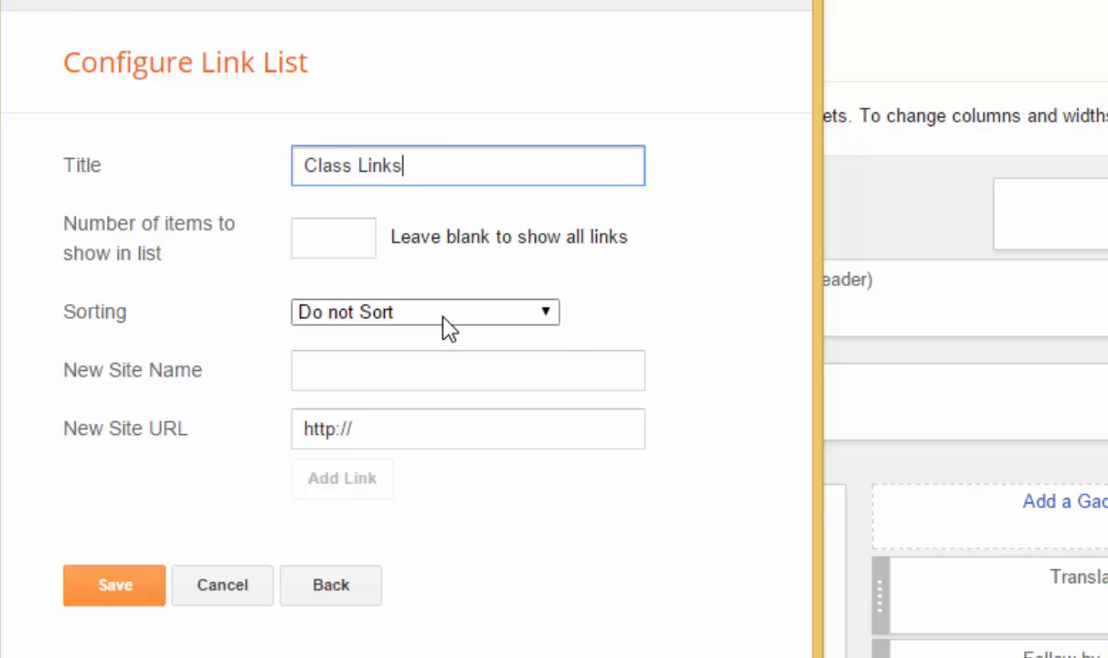
click(424, 311)
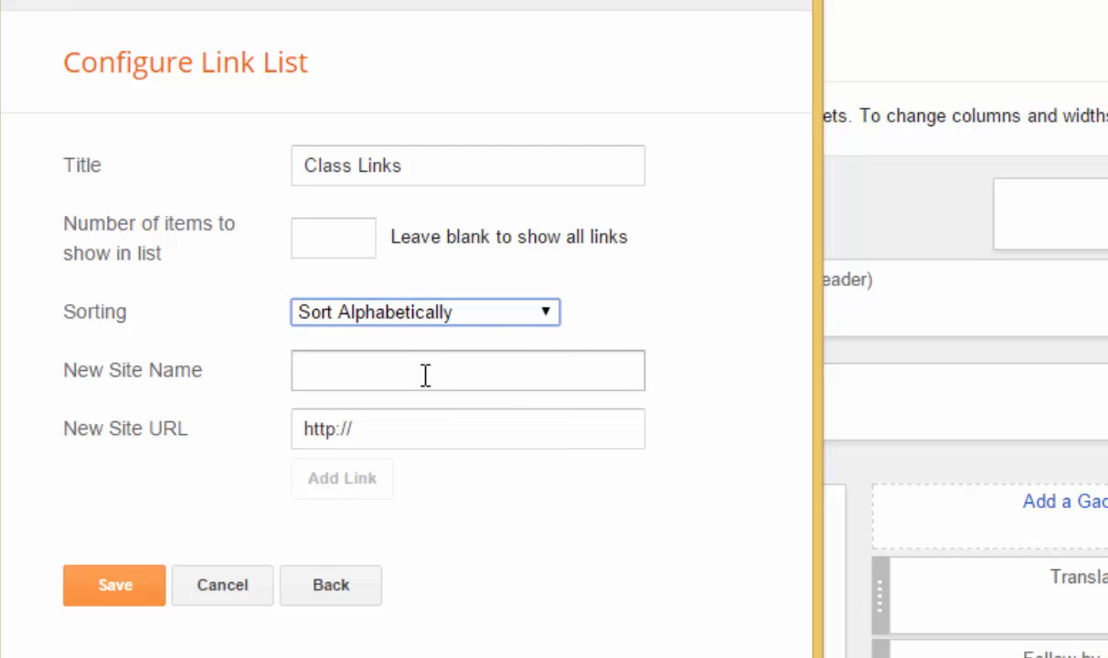
click(468, 370)
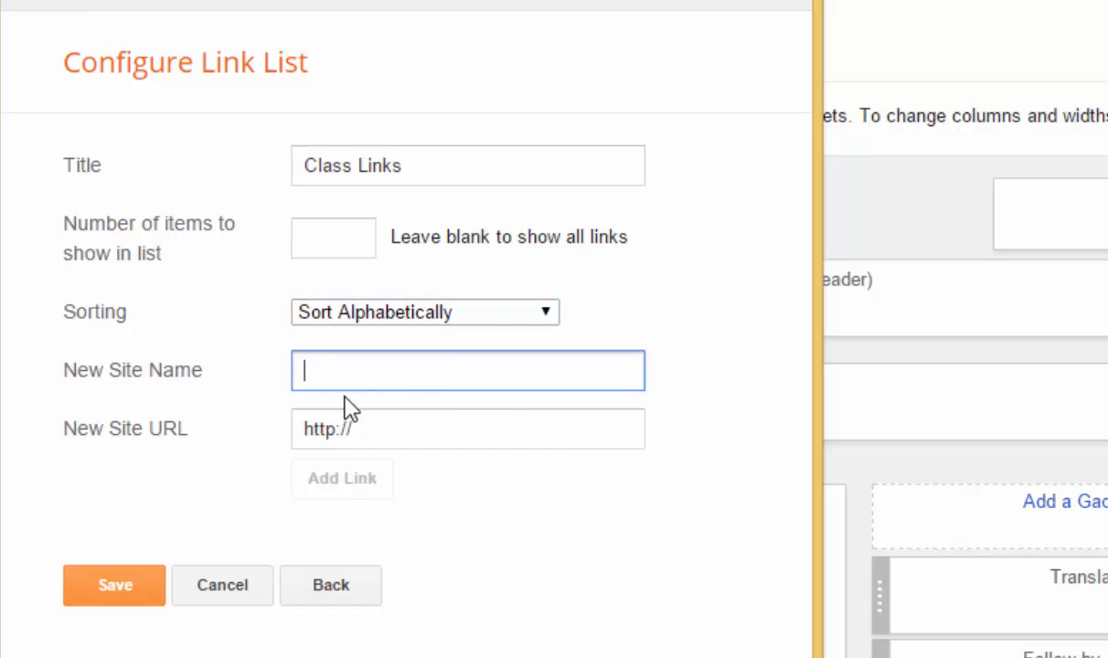
mouse_move(393, 379)
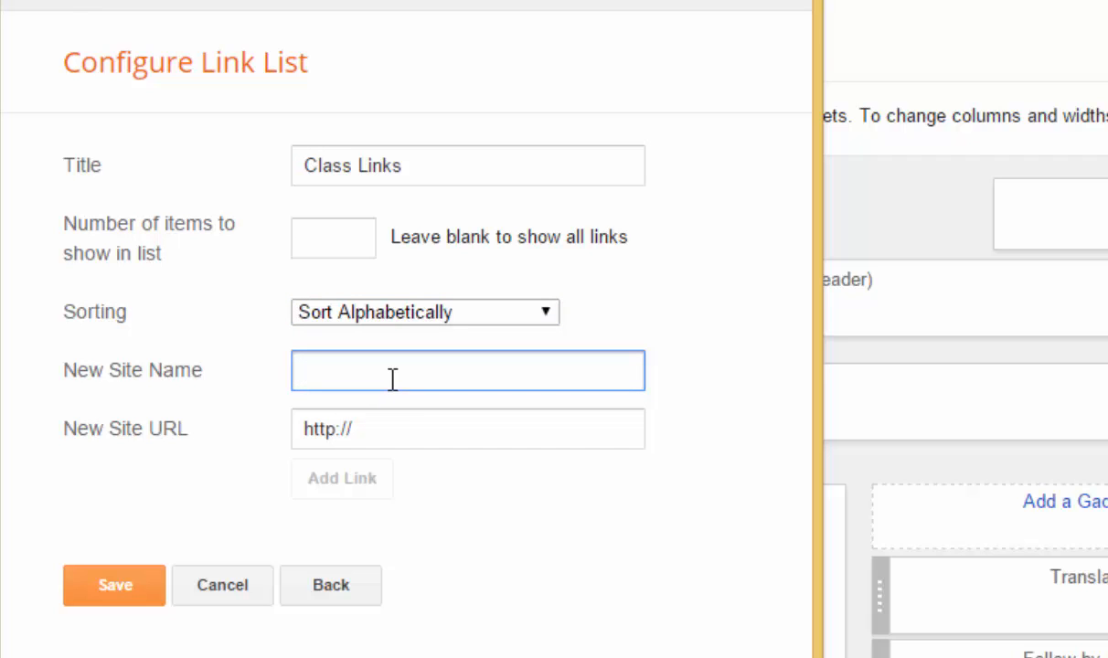
text(YRDSB)
click(467, 429)
text(www.)
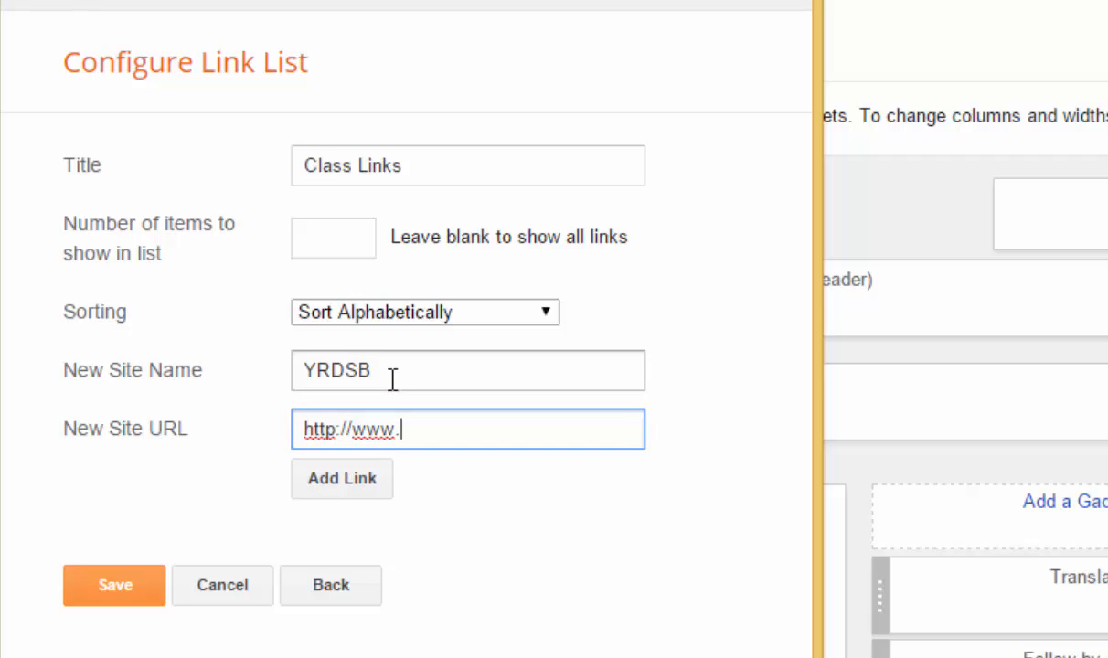
text(yrdsb.ca)
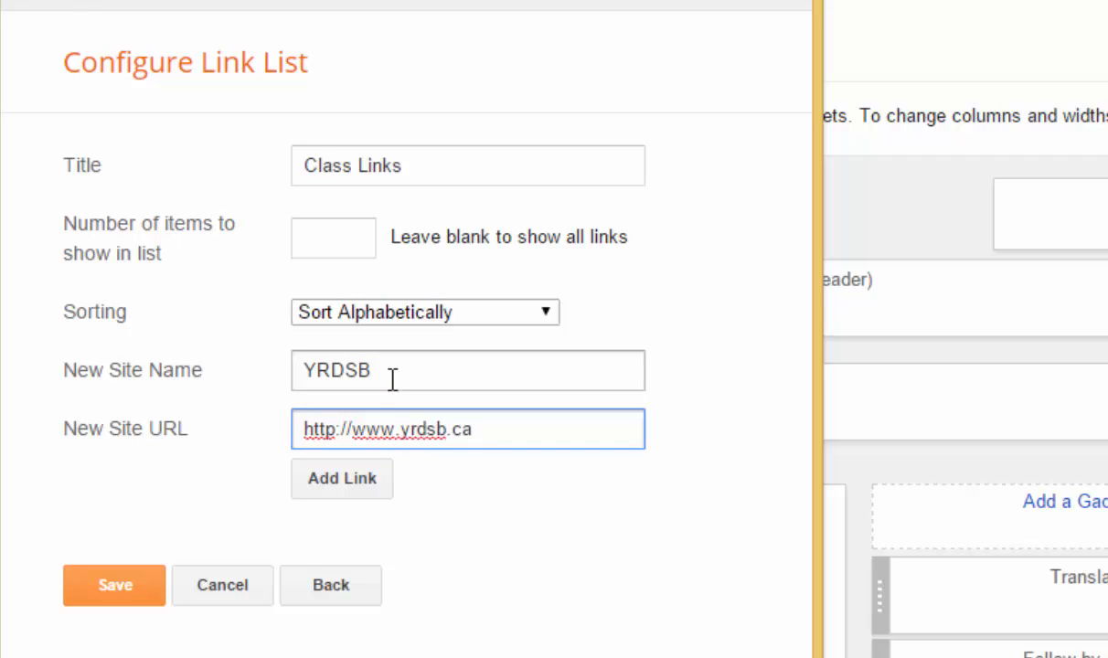
Add the YRDSB link, then add a Google Search link to google
click(341, 478)
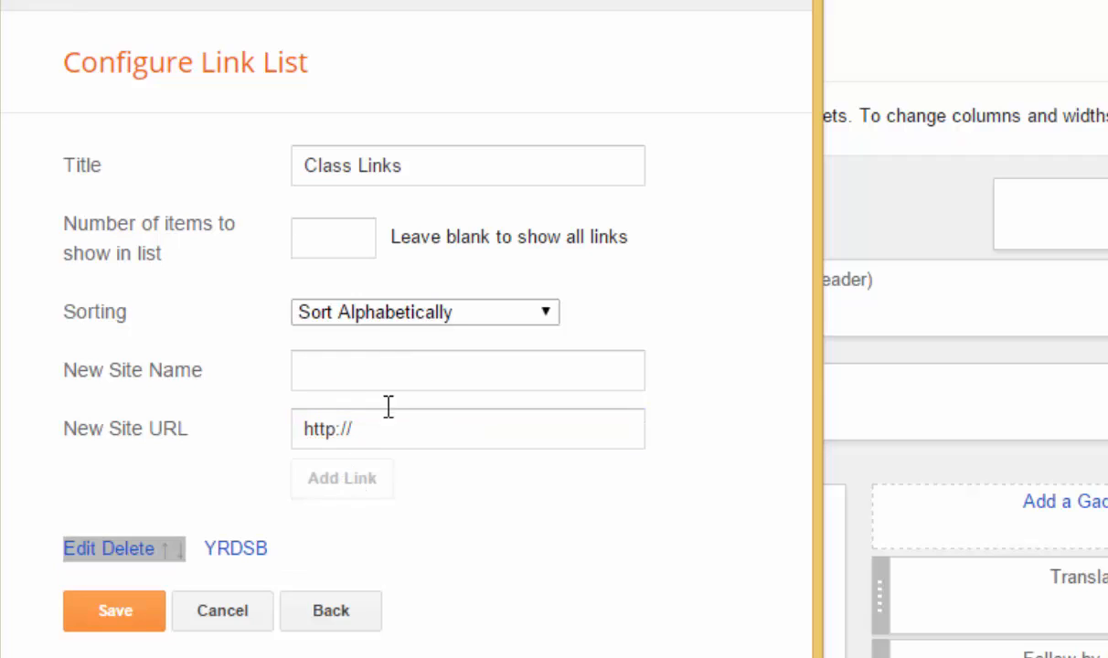
text(Google Search)
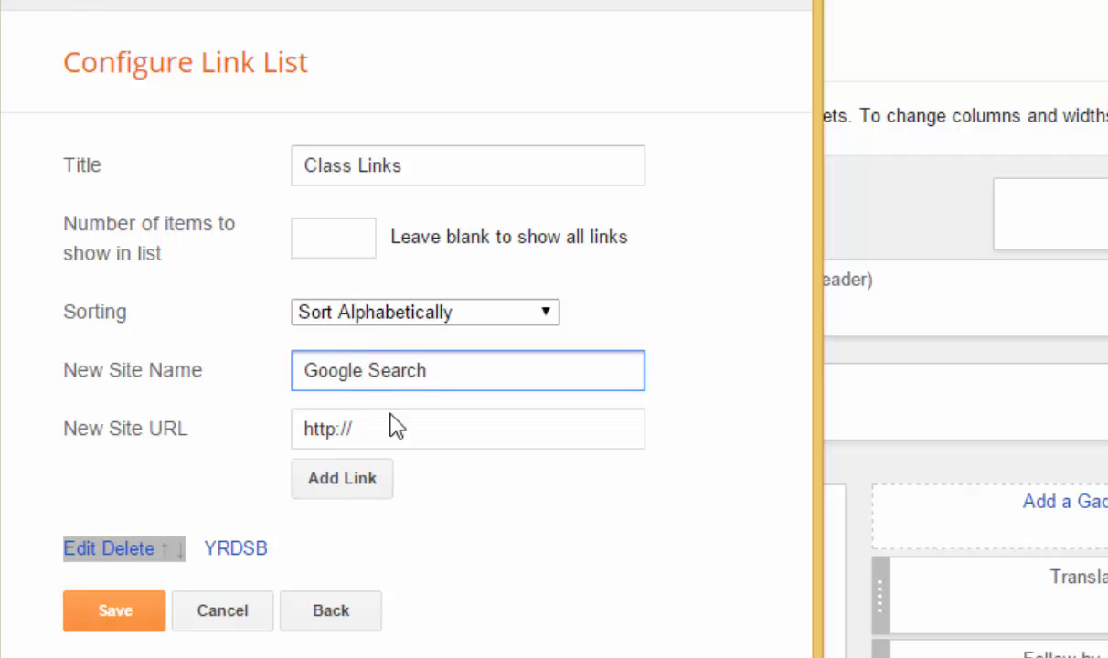
text(google.)
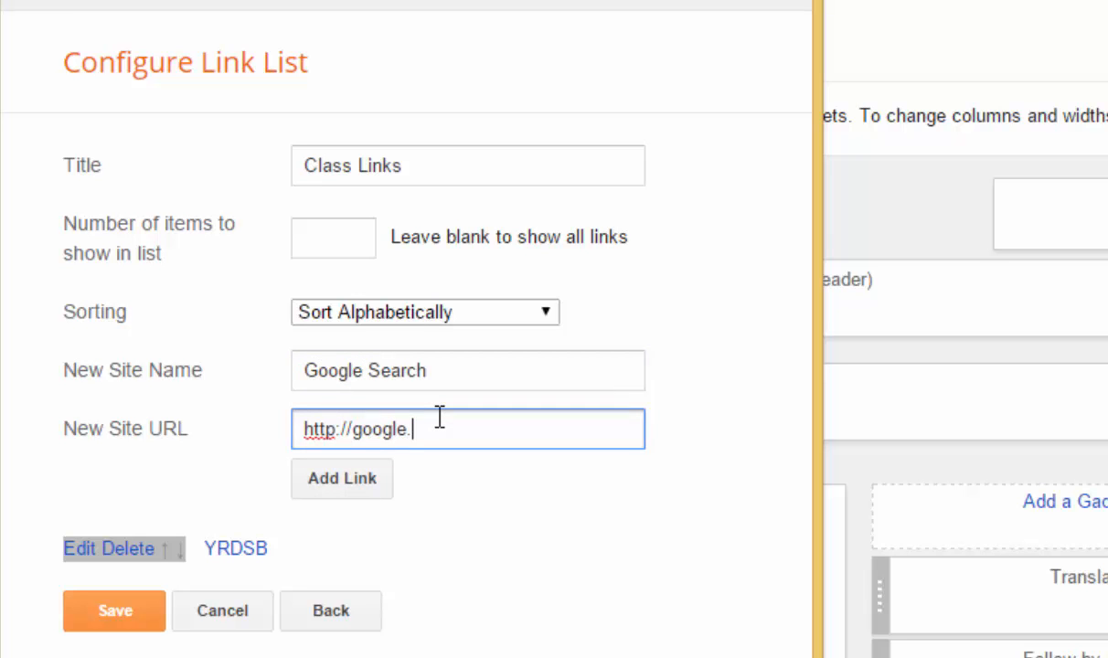
click(341, 478)
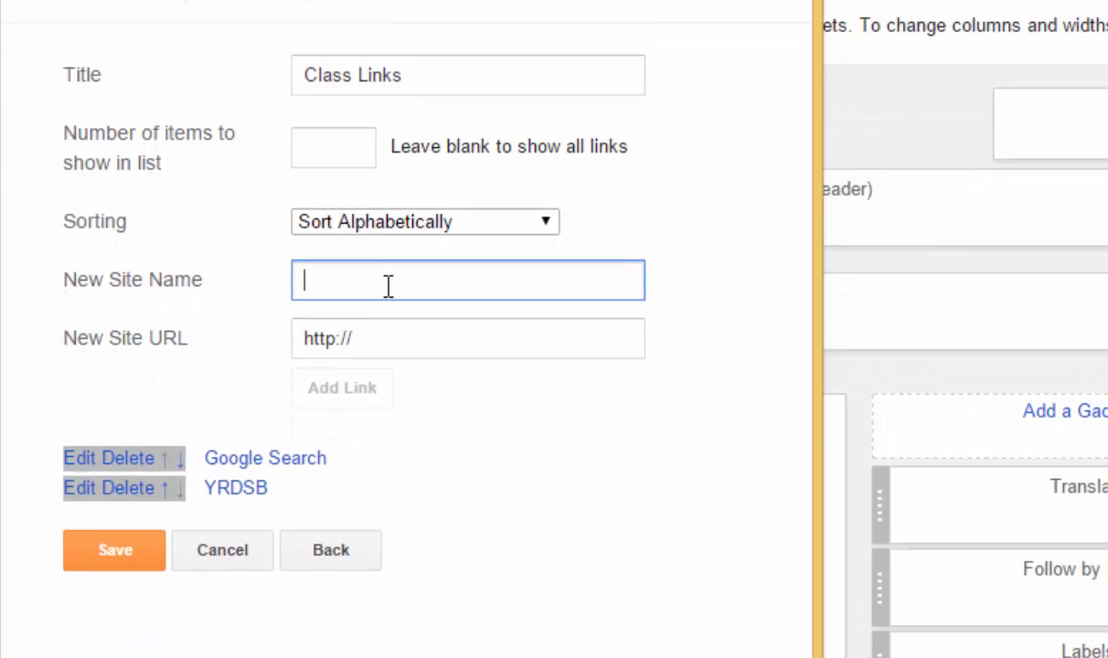
Add a Google Drive link and save the Class Links gadget
text(Go)
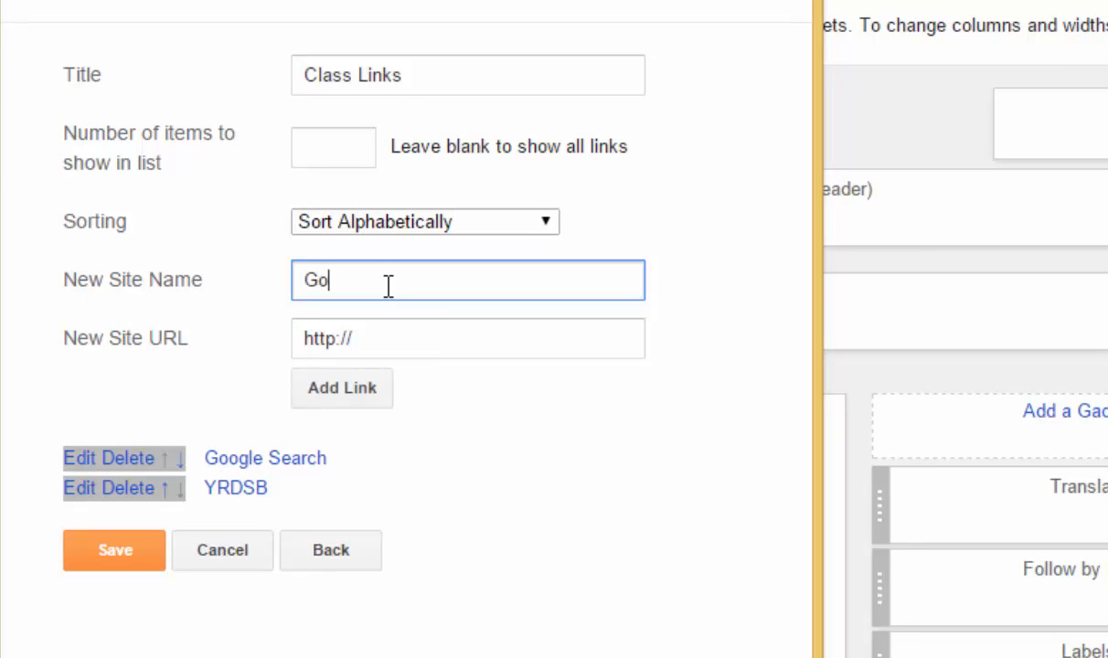
text(ogle Driv)
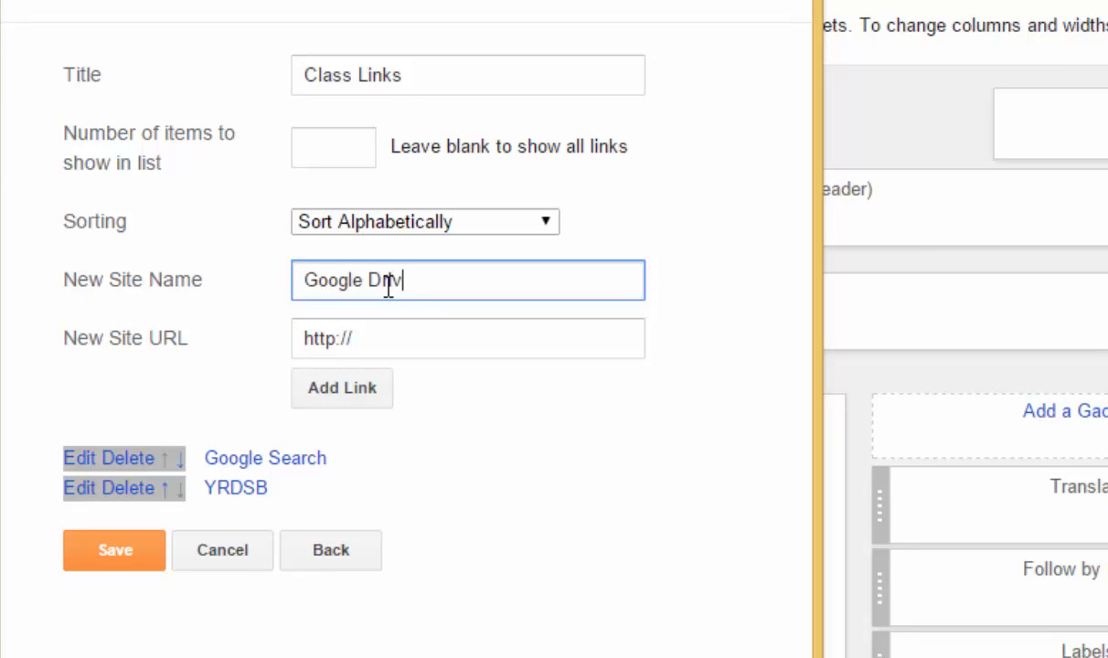
text(drive.google.com)
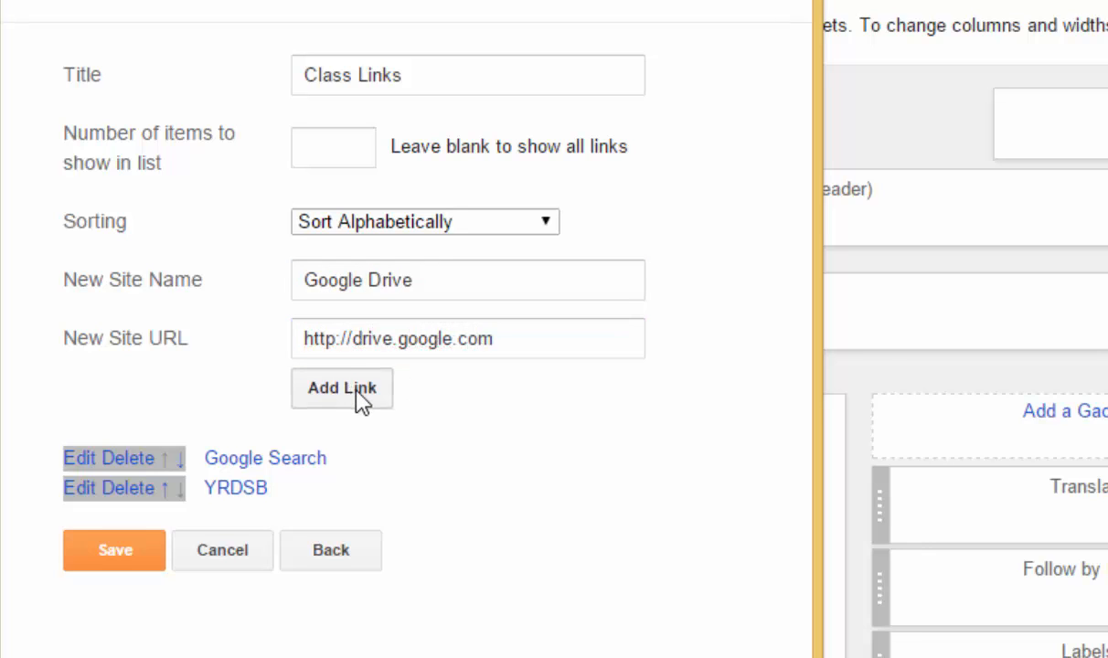
click(341, 388)
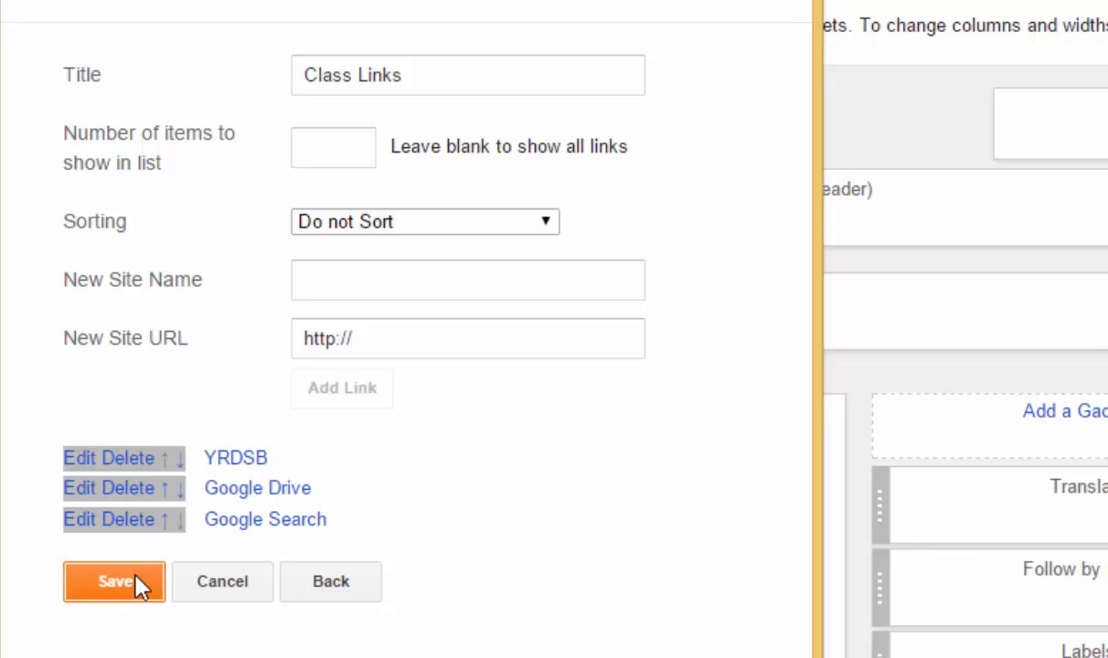
click(113, 582)
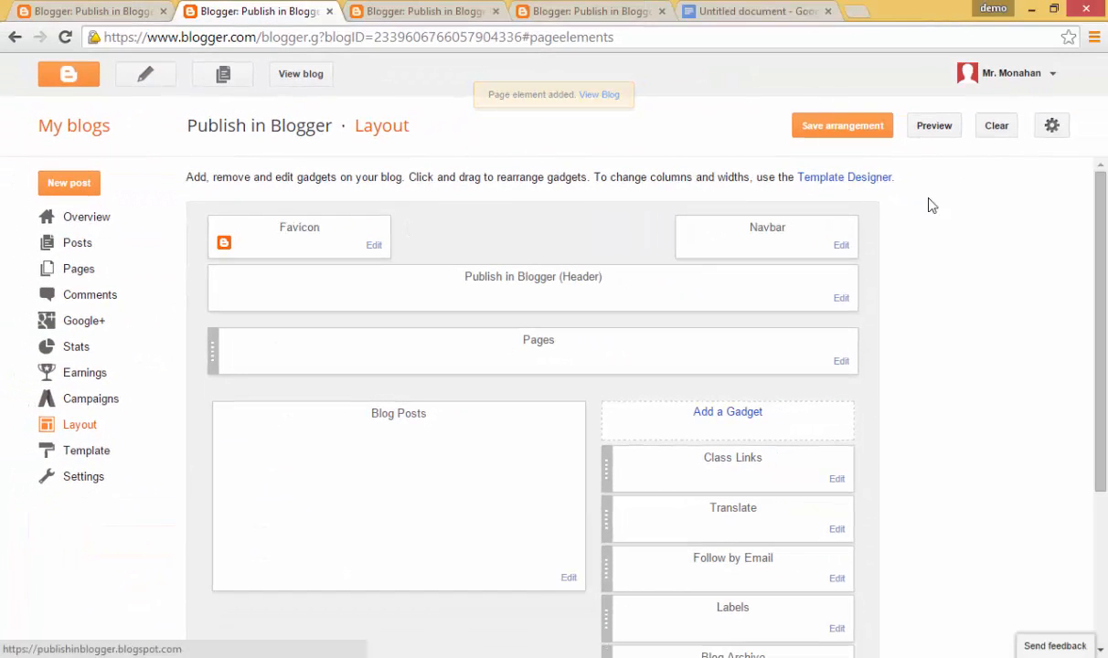
View the published blog to check the Class Links sidebar gadget
click(842, 125)
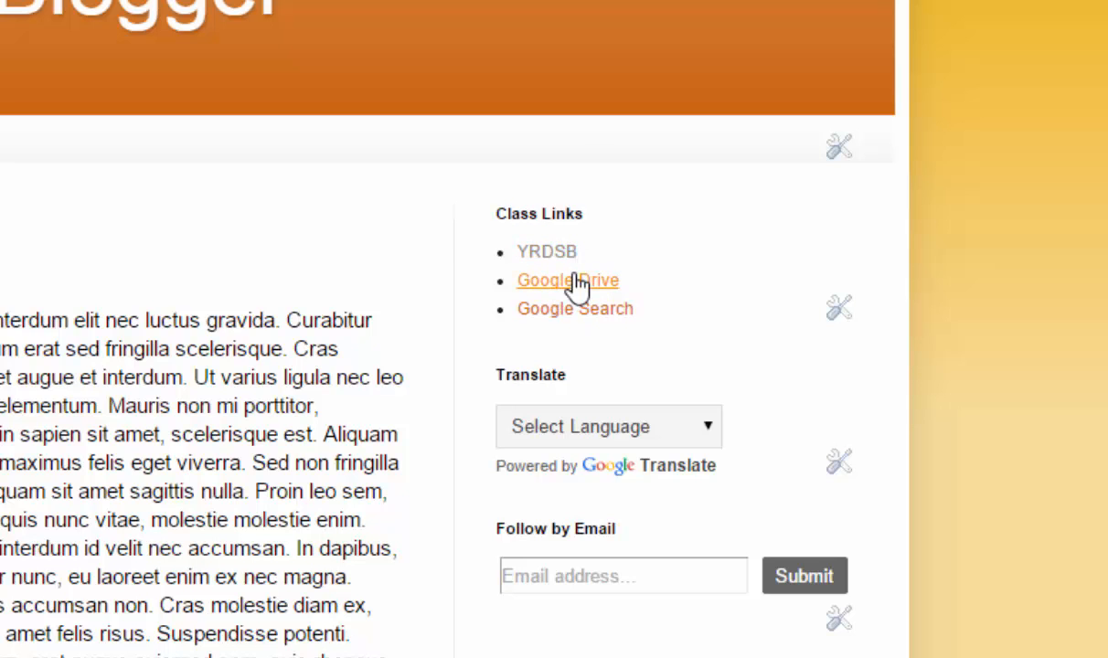
mouse_move(837, 311)
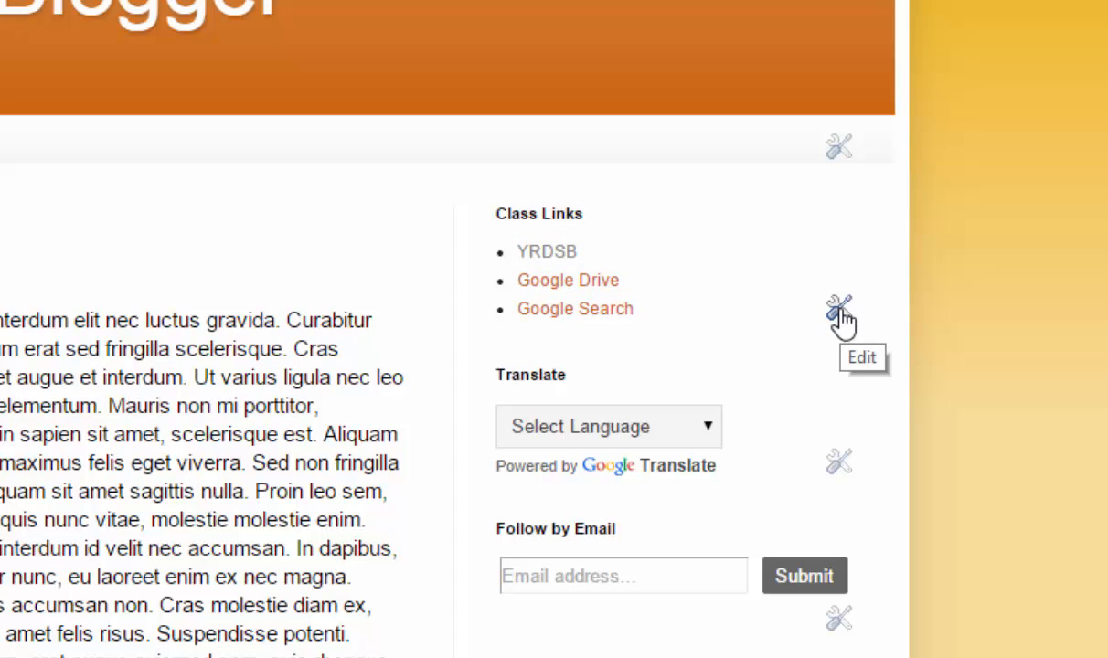
Edit Class Links, add a 'Teaching Kids News' link to teachingkidsnews.com, and save
click(837, 307)
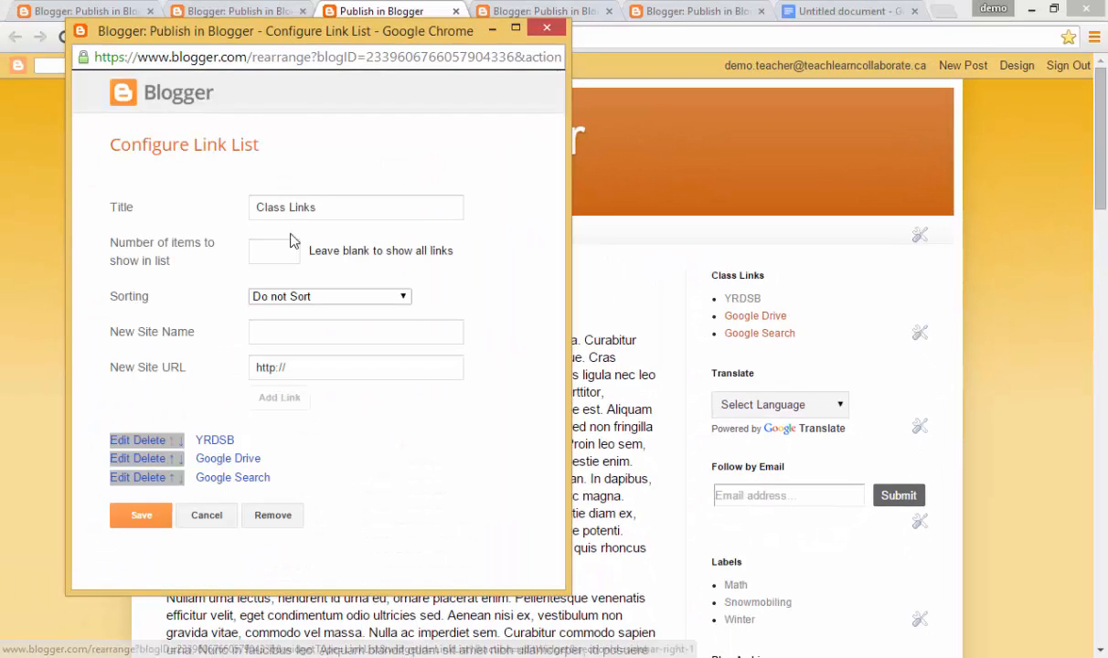
click(355, 331)
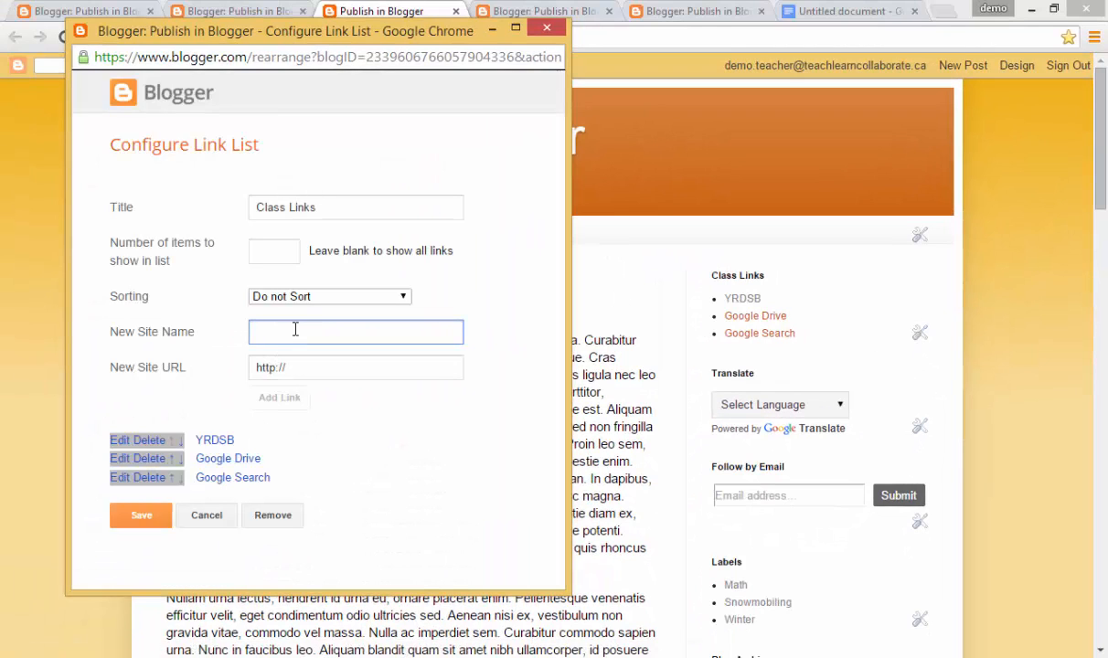
text(Teaching Kids News)
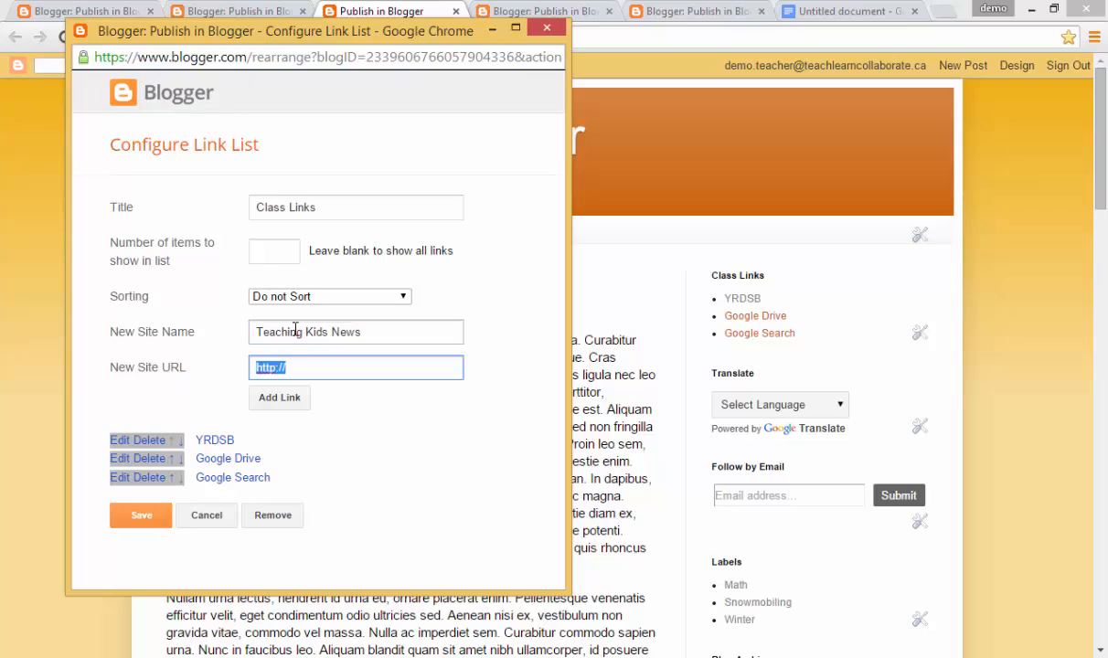
text(teaching)
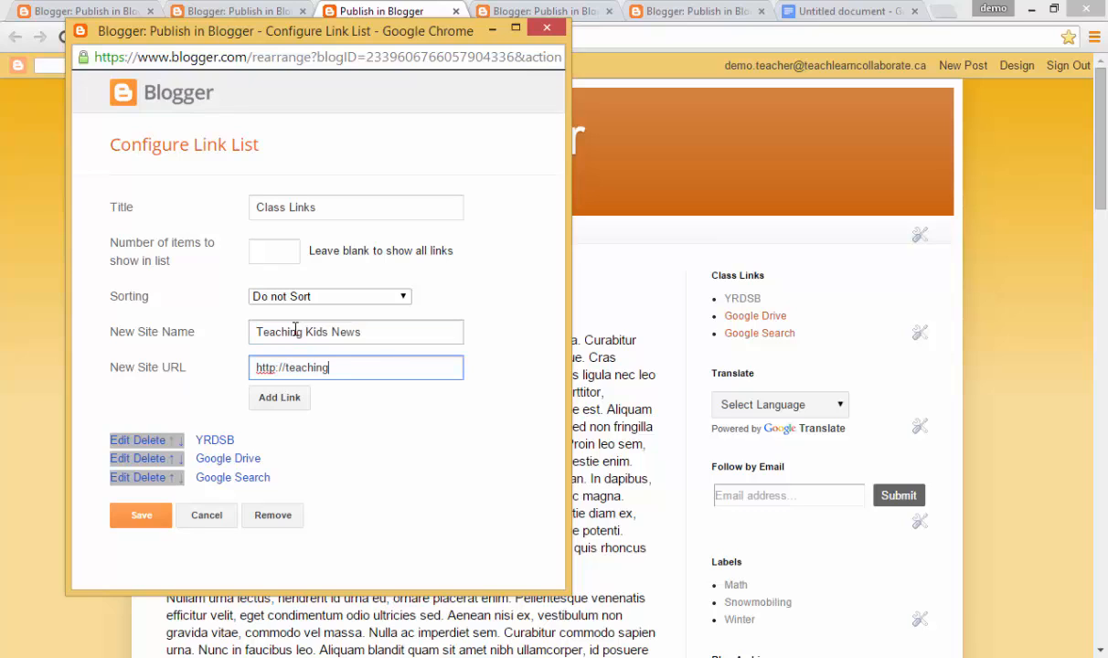
text(kidsnews.c)
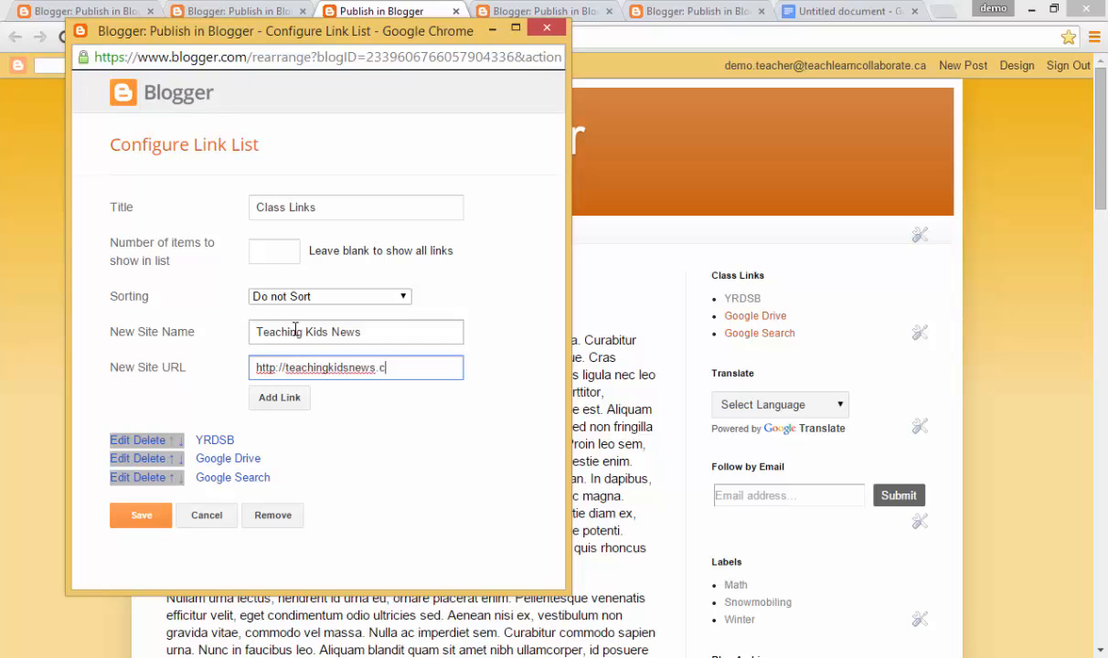
click(278, 397)
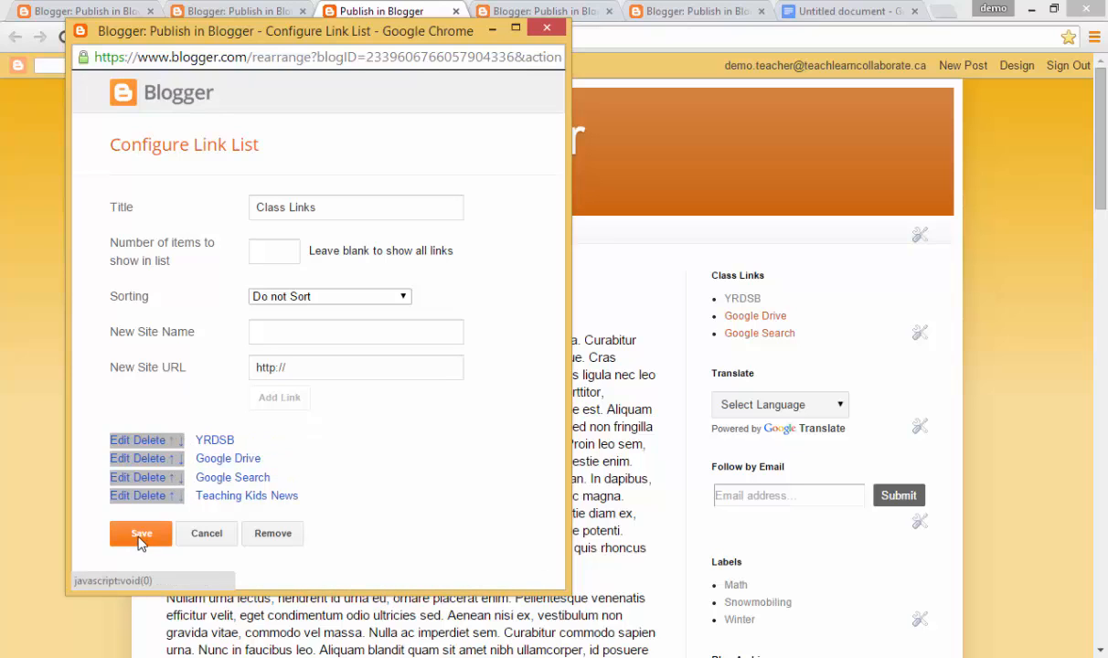
click(140, 534)
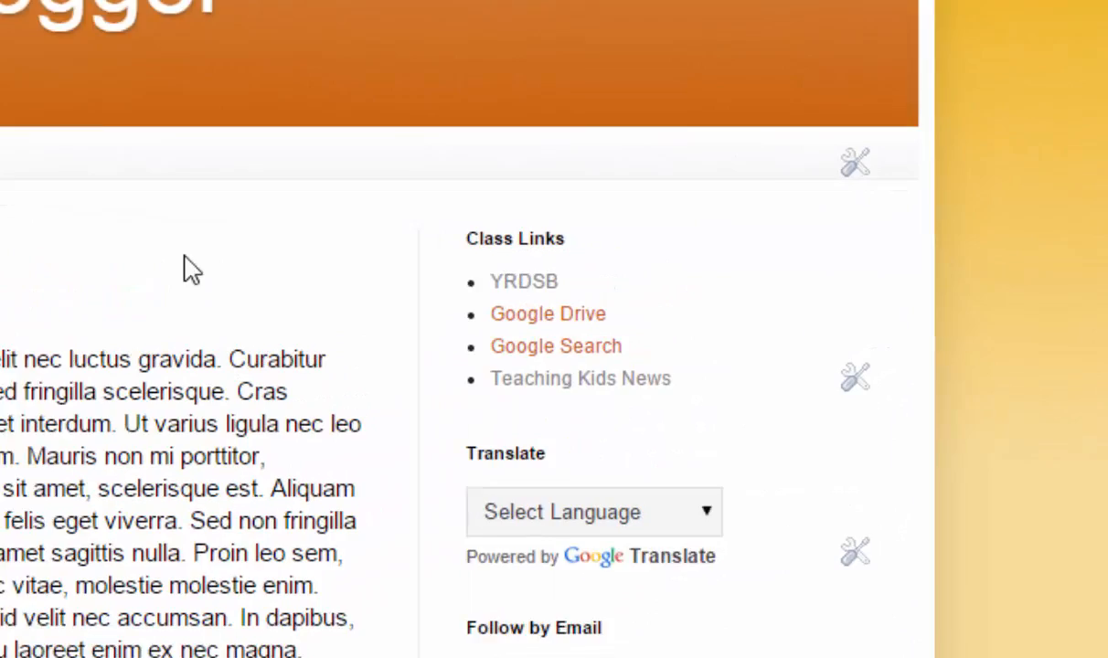
Scroll through the live blog, then head back to the Design dashboard
scroll(down, 3)
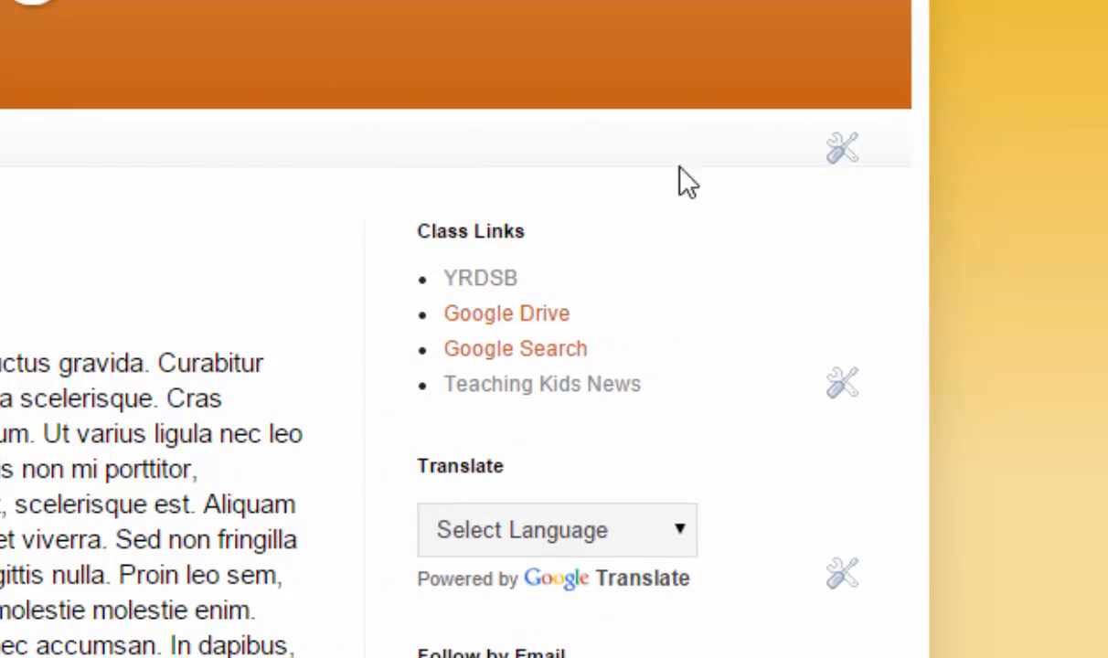
scroll(down, 3)
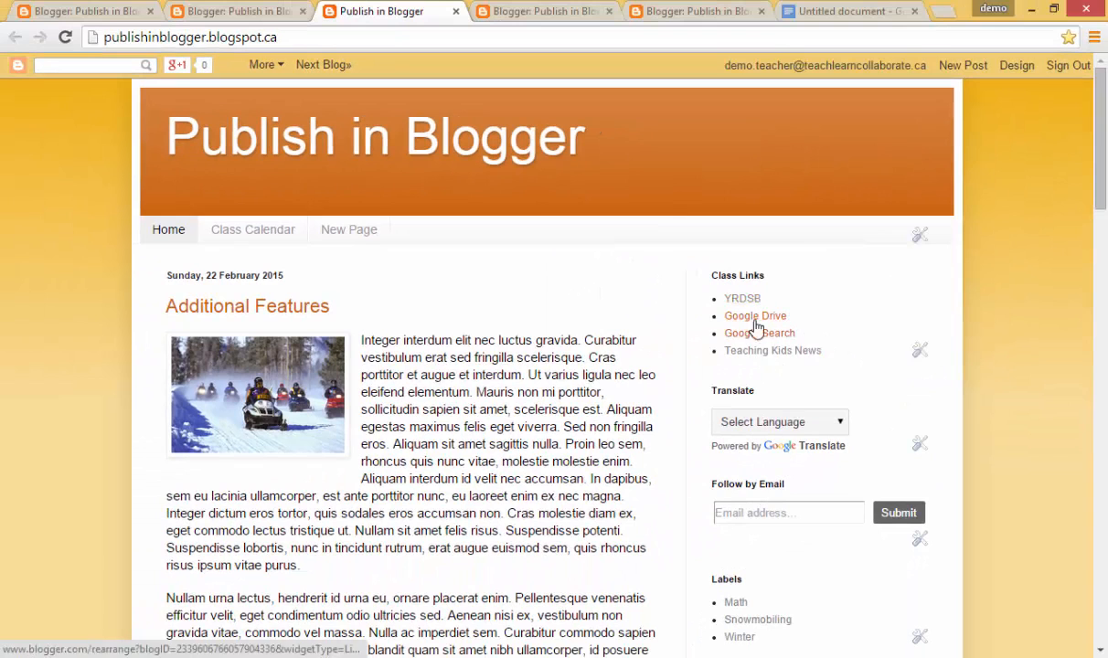
mouse_move(991, 88)
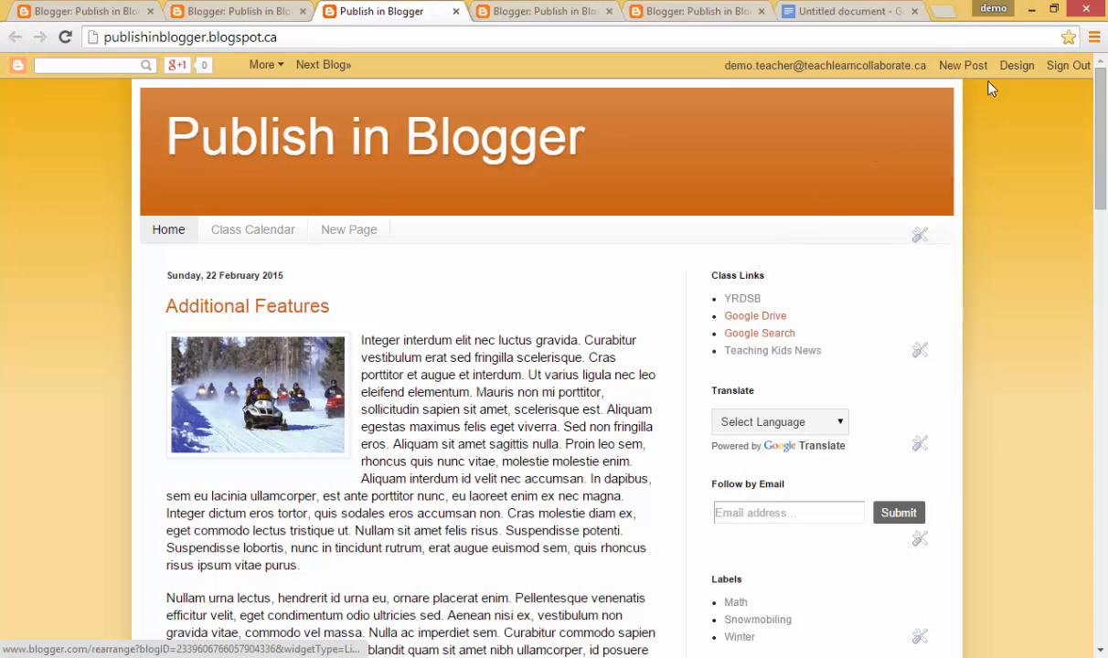
click(1016, 65)
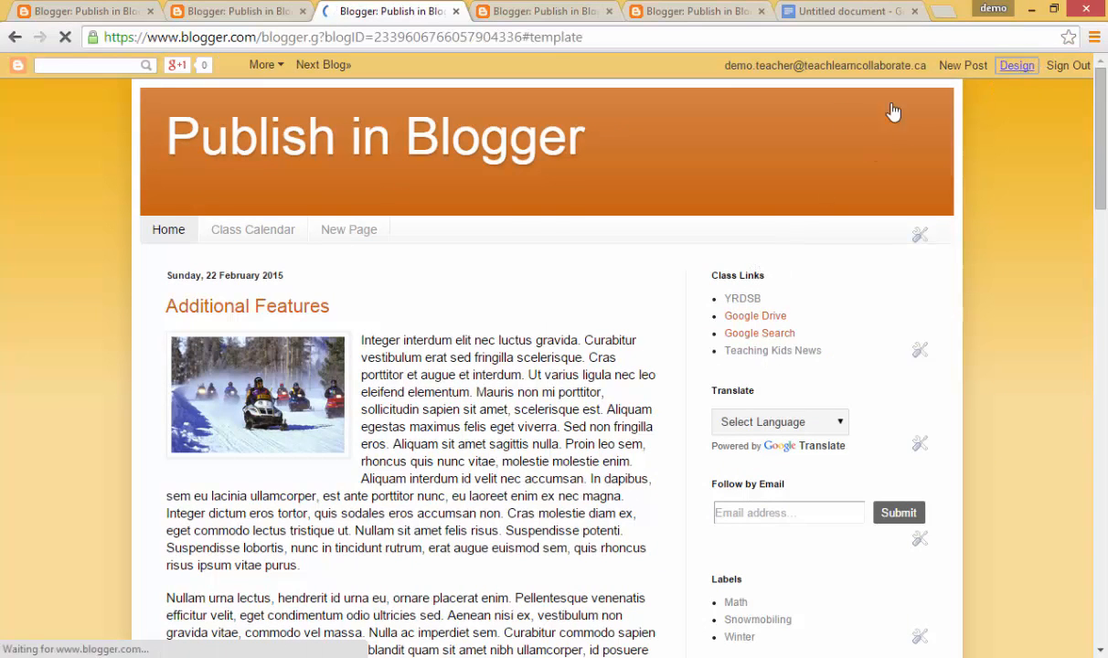
On the Layout page, drag Class Links below Follow by Email
click(1017, 65)
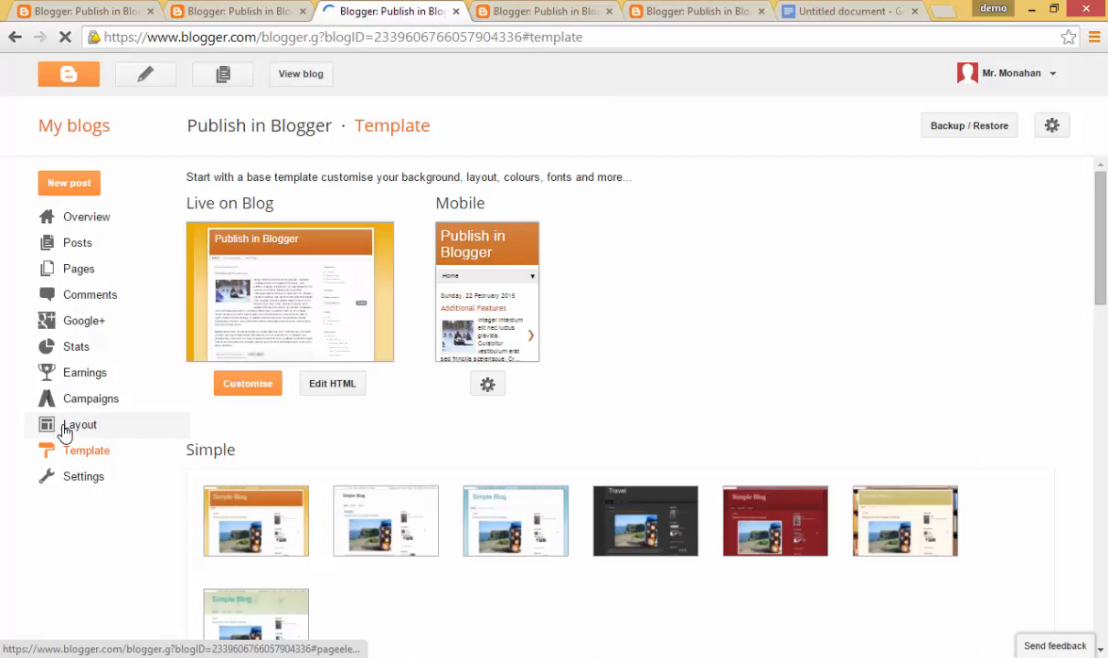
click(79, 424)
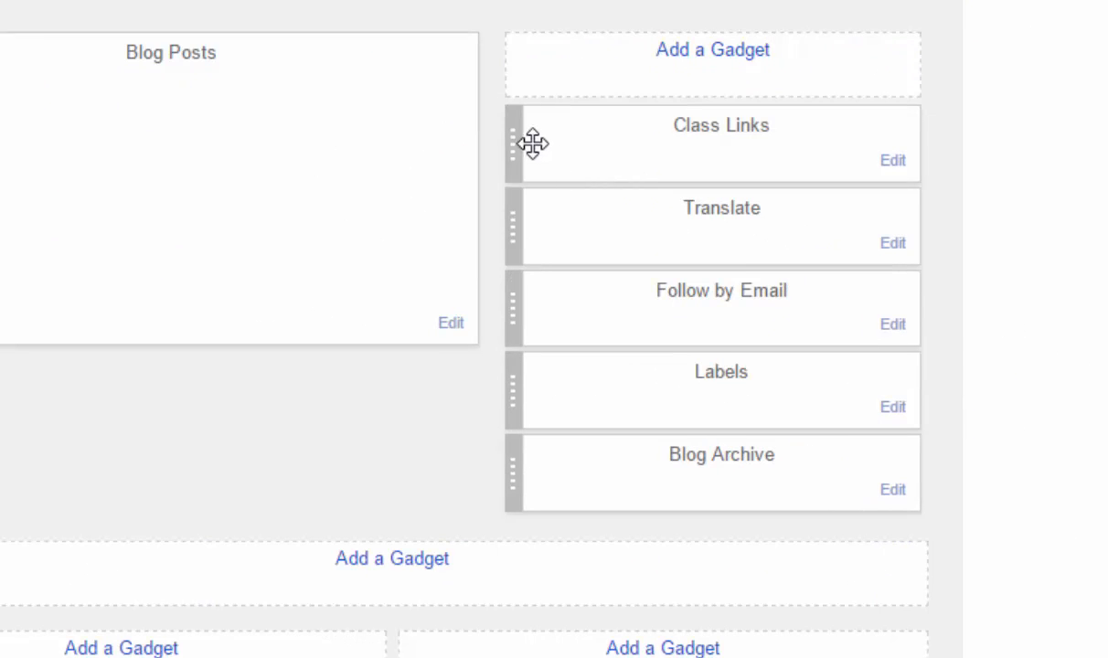
drag(533, 143, 533, 309)
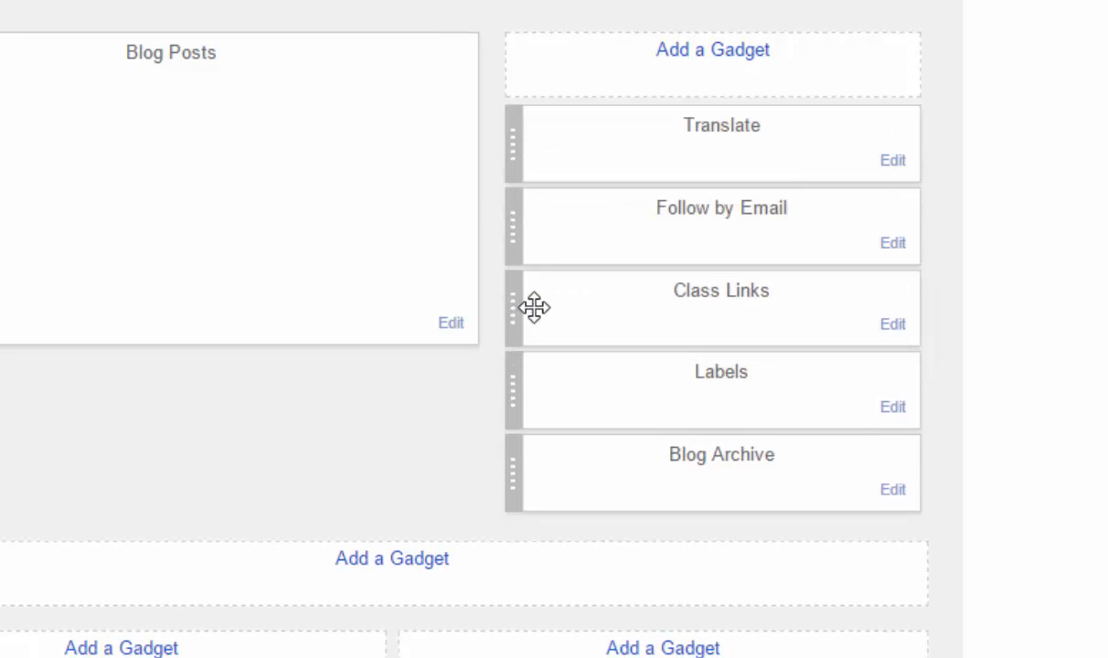
mouse_move(534, 309)
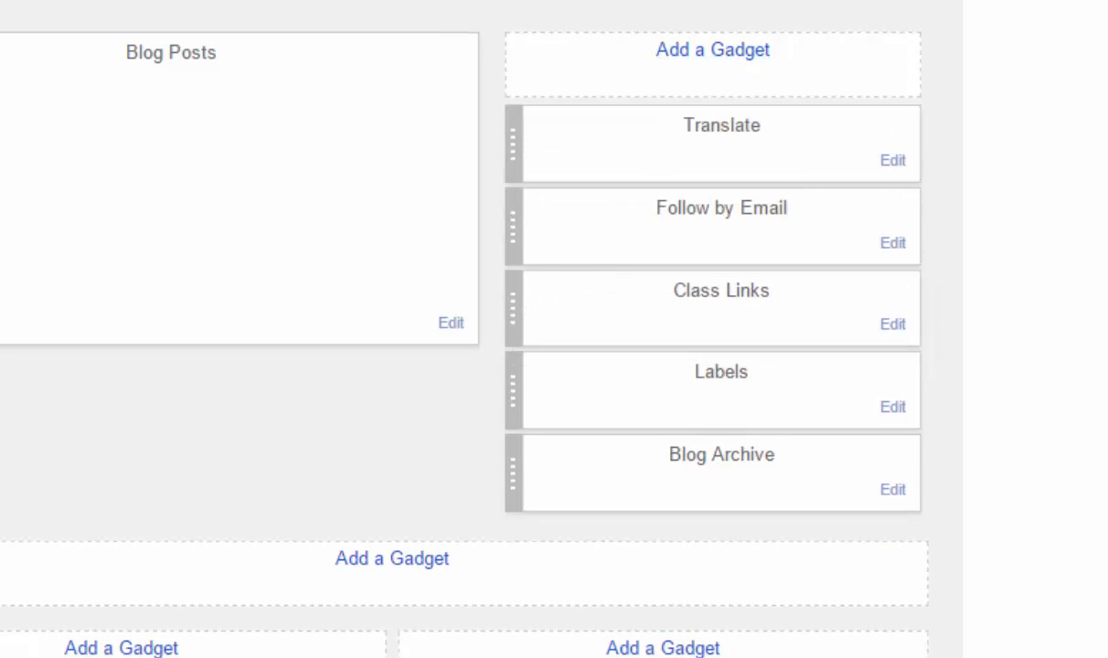